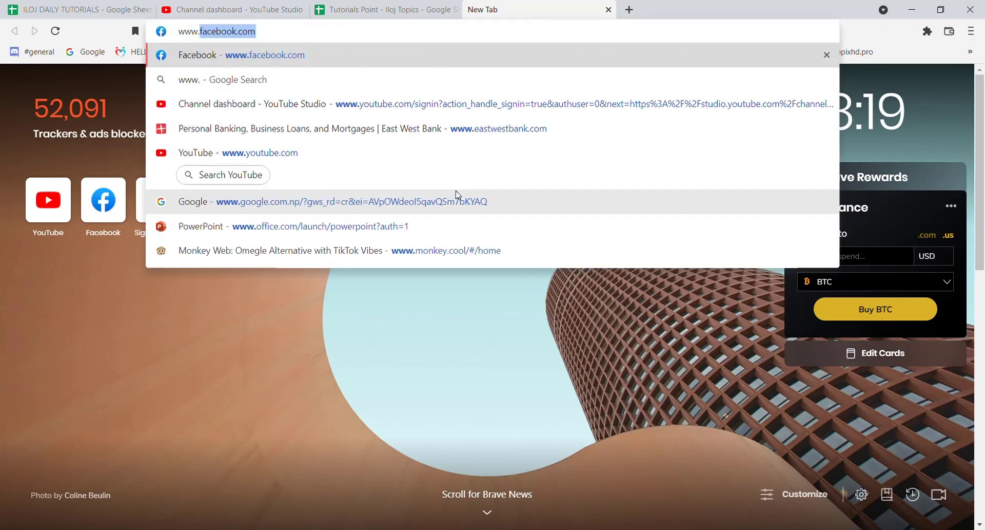
{"action": "type", "text": "www.bpi.com"}
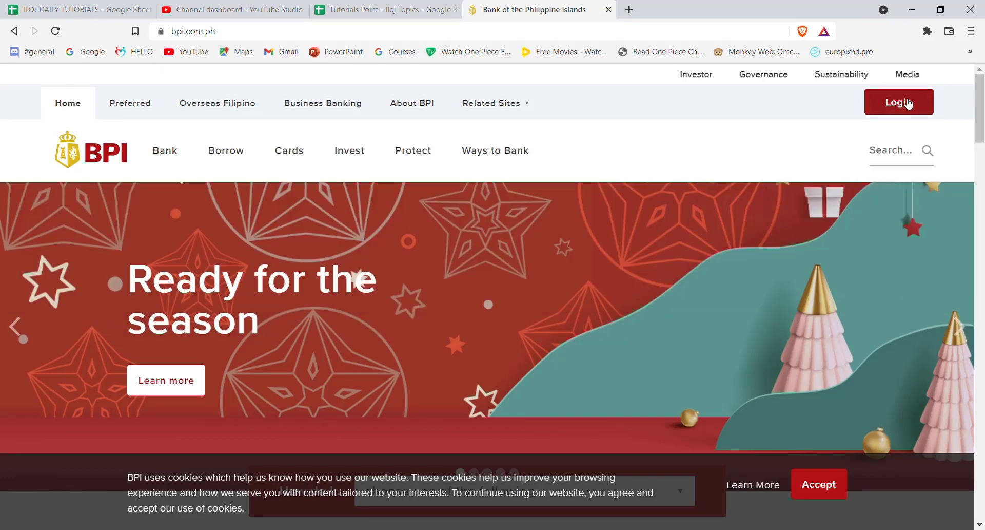
Step: Use the red Login button at top right to reach the BPI Online sign-in form
{"action": "left_click", "coordinate": [899, 101]}
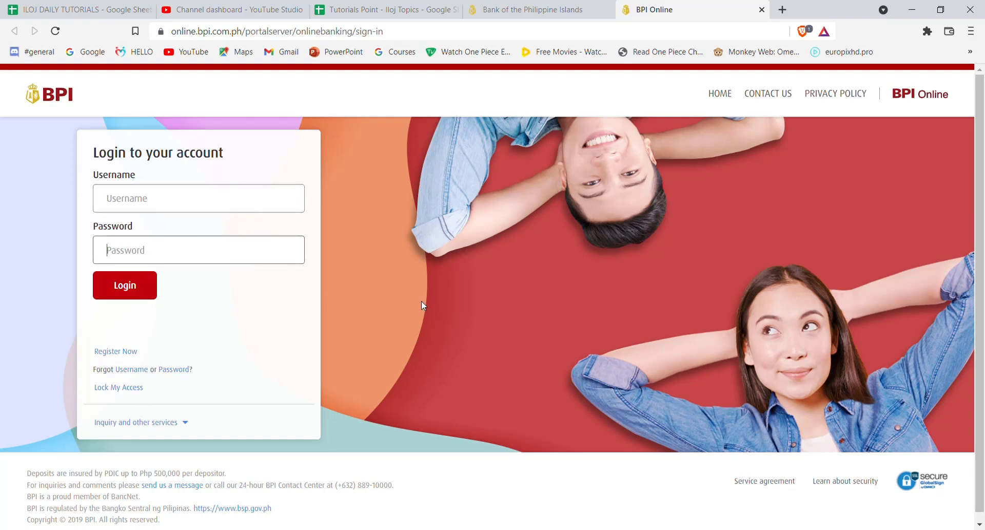
{"action": "mouse_move", "coordinate": [180, 302]}
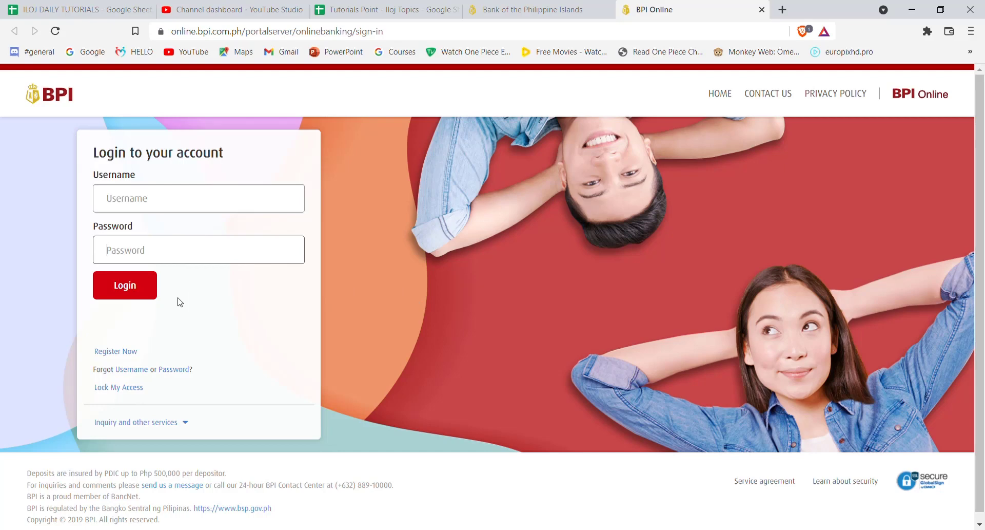
{"action": "mouse_move", "coordinate": [490, 281]}
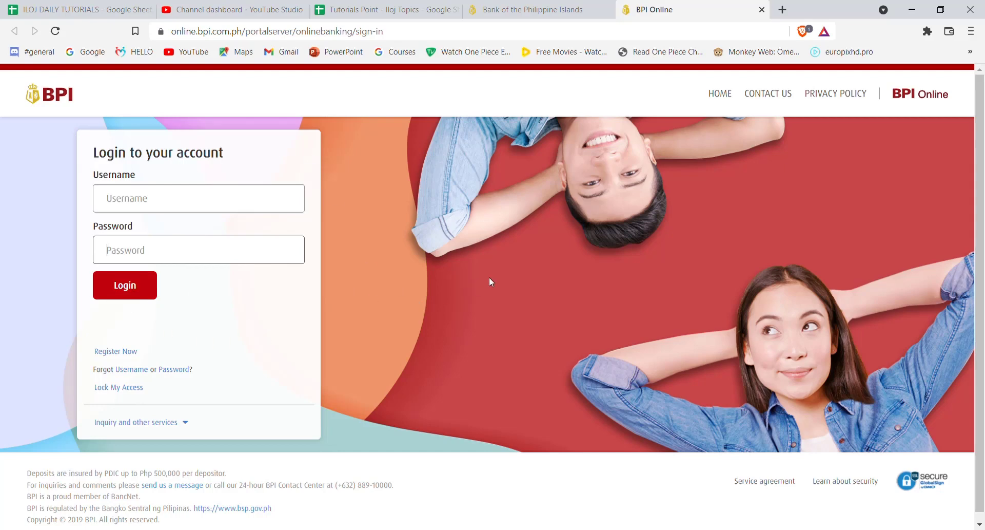